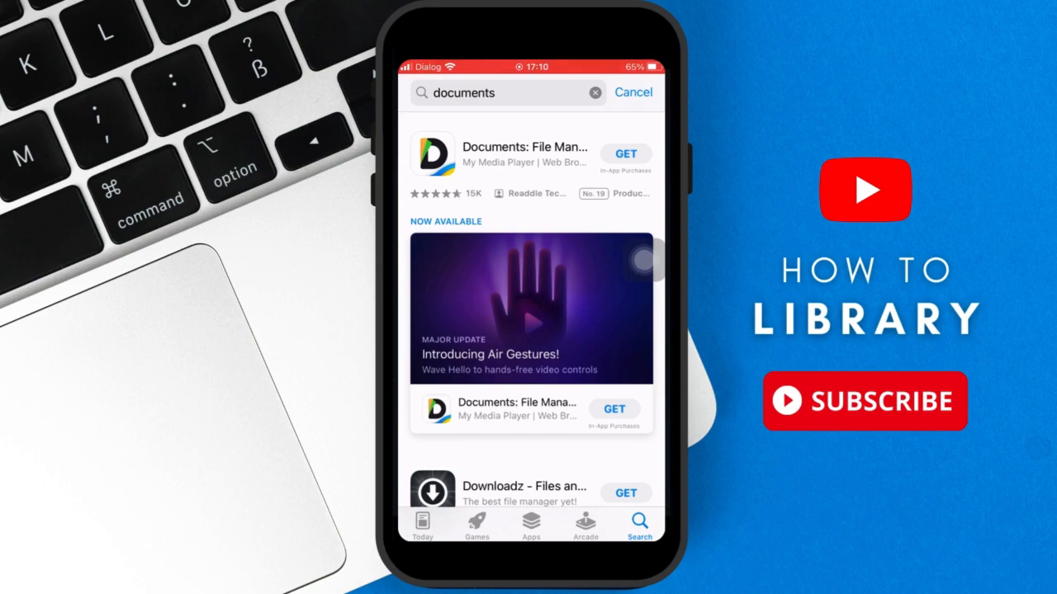
Install Documents: File Manager & Docs by Readdle from its App Store page.
left_click(525, 154)
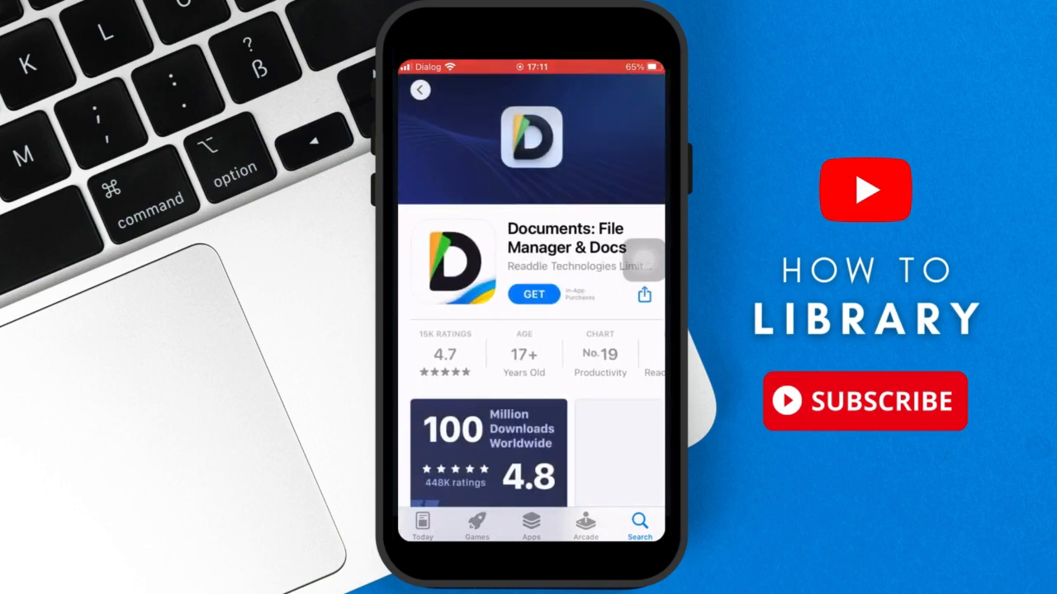
left_click(533, 294)
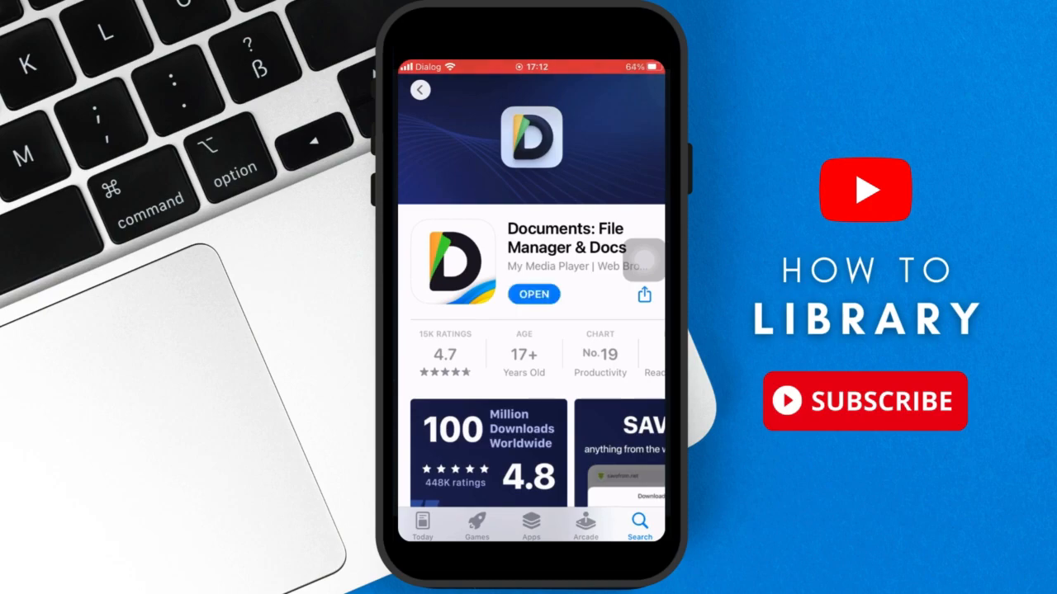
Launch Documents, allow the local network prompt, and finish the welcome tour.
left_click(533, 294)
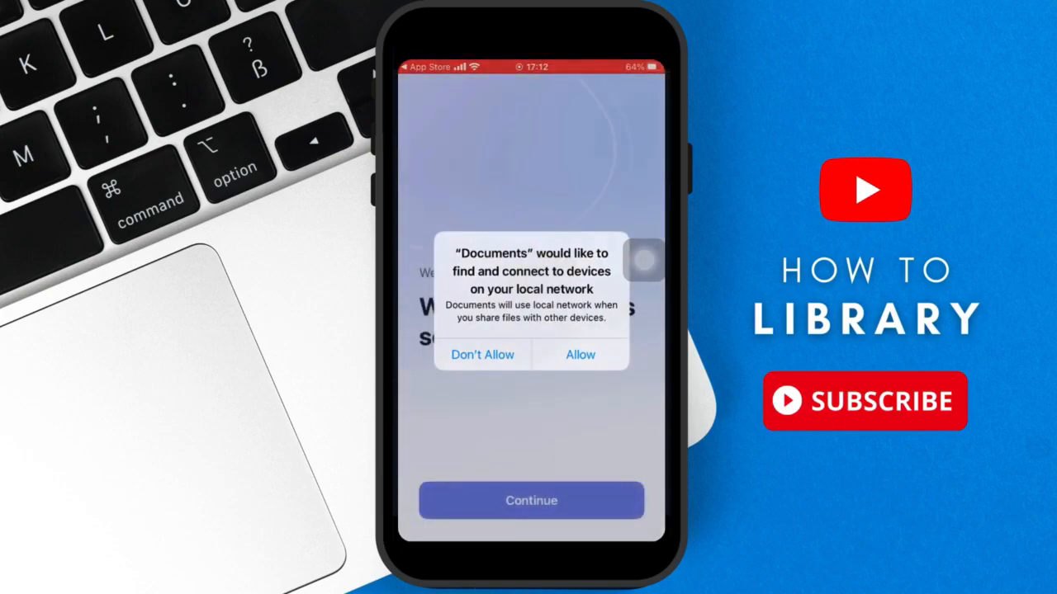
left_click(580, 354)
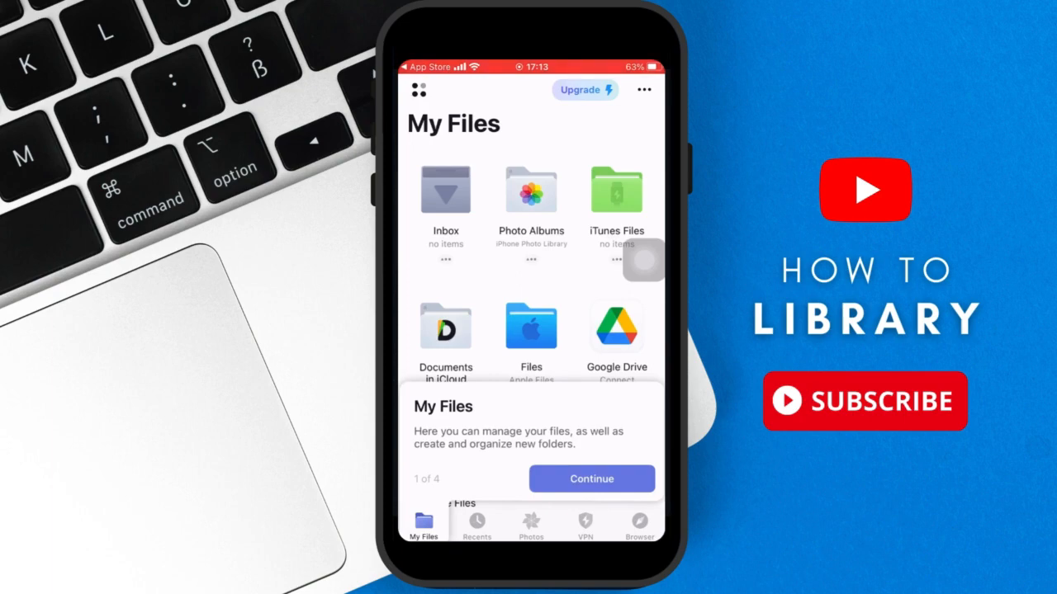
left_click(591, 478)
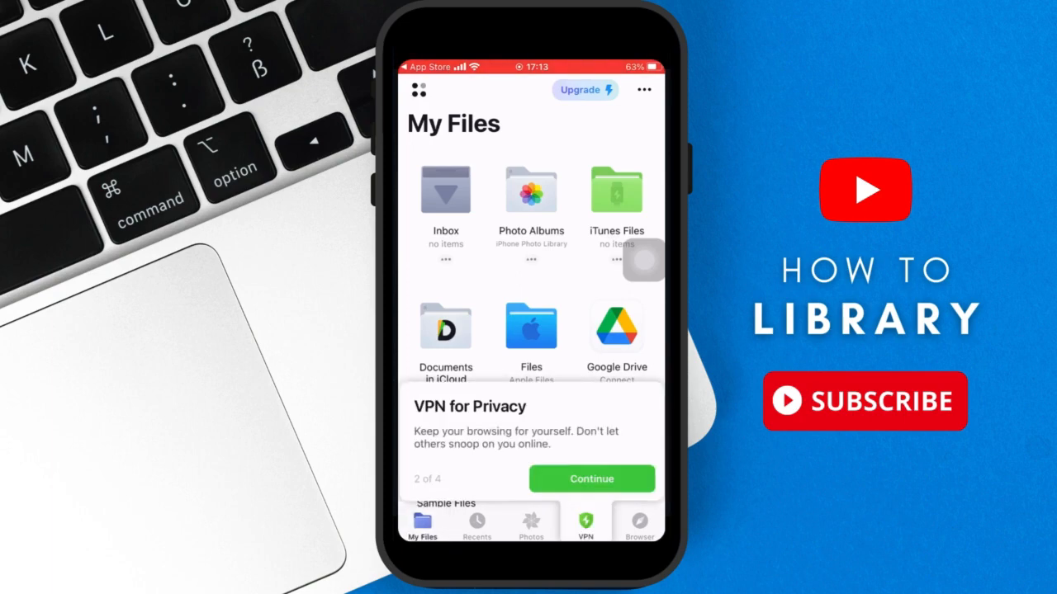
left_click(591, 479)
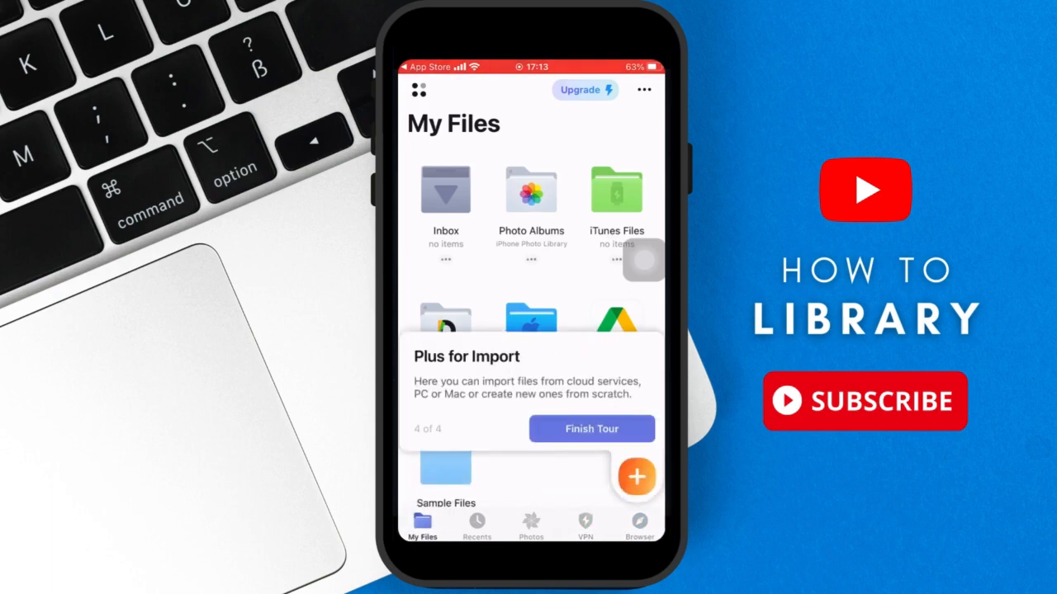
left_click(591, 429)
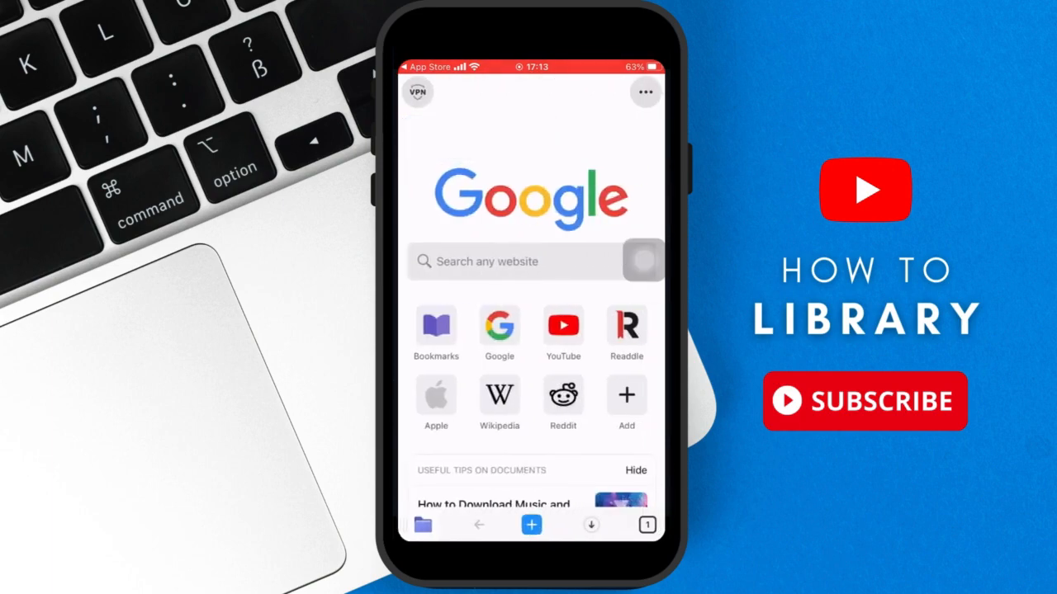
Search 'pixabay' in the built-in browser, load the site and go to its Music section.
left_click(487, 261)
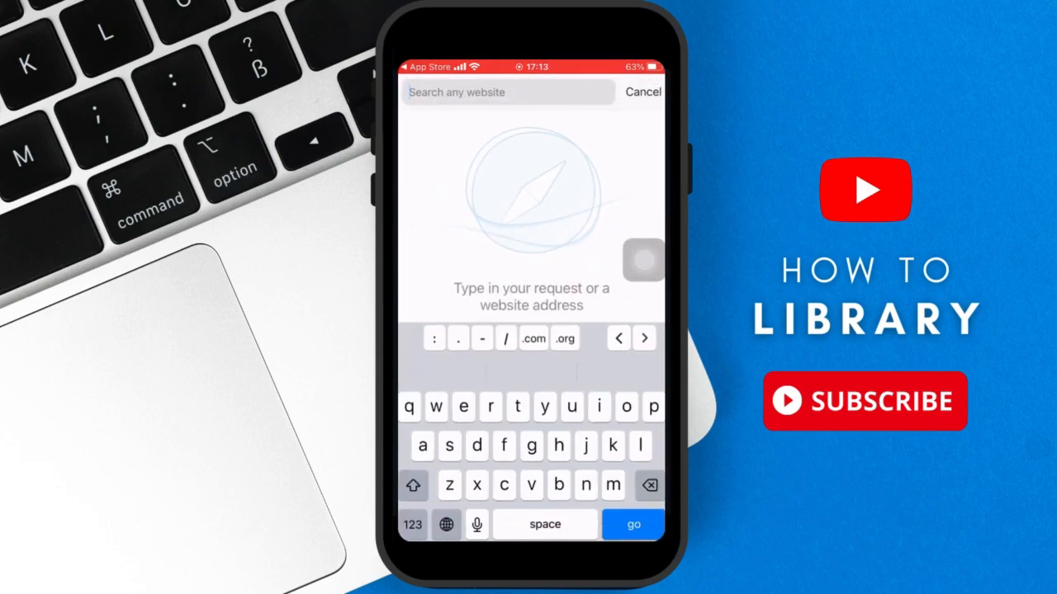
type("pixabay")
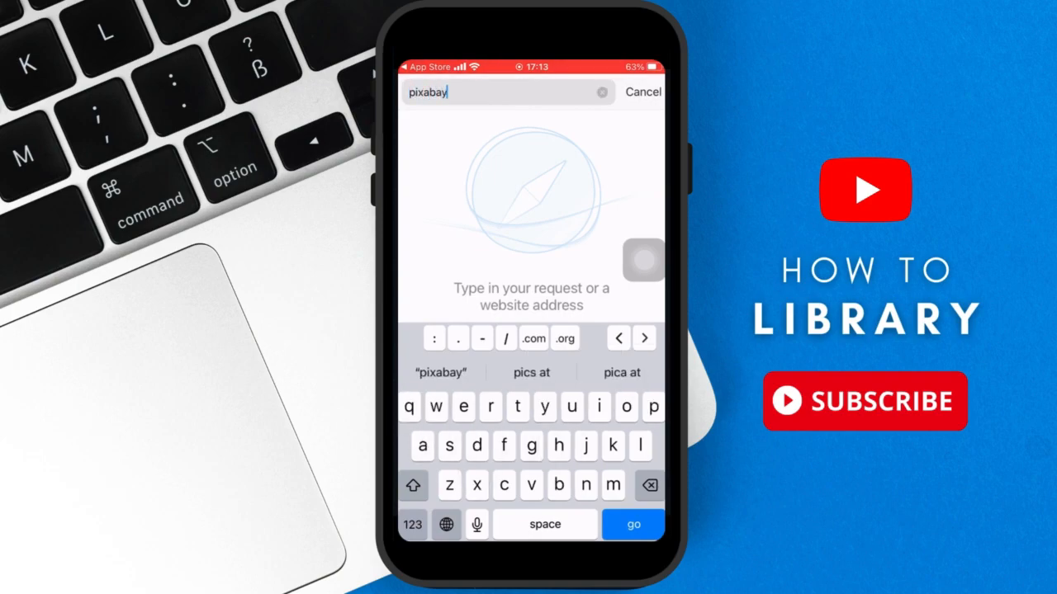
left_click(534, 338)
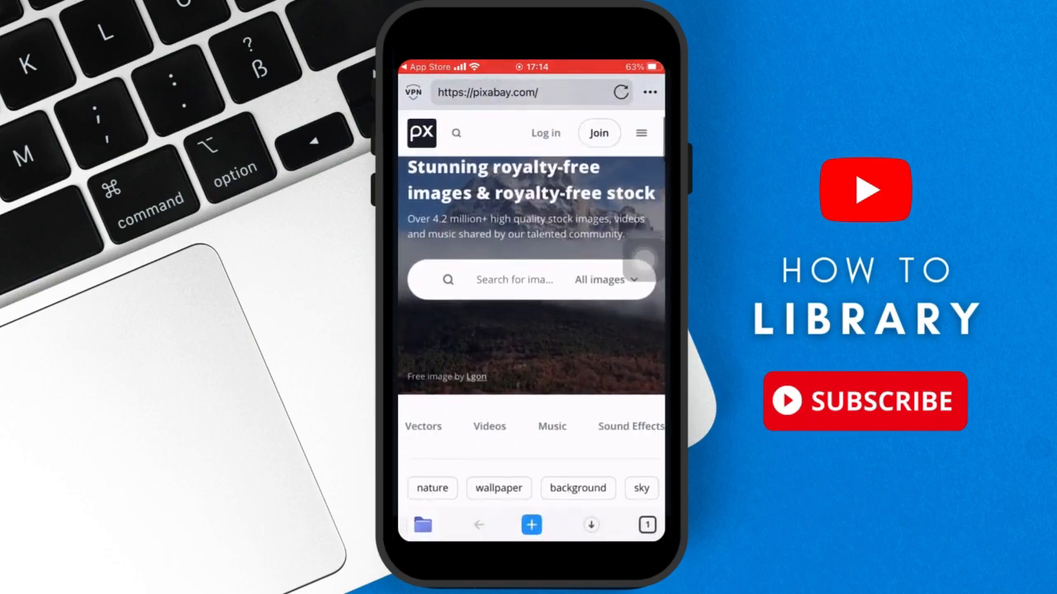
left_click(552, 426)
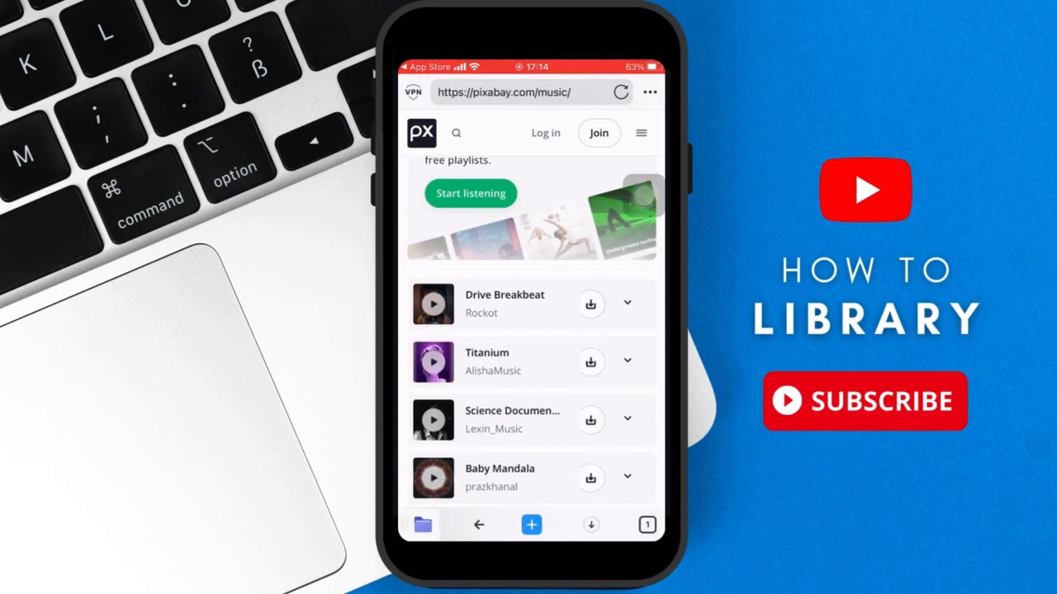
Download Drive Breakbeat as 'downloaded song.mp3' and choose its Save to folder.
left_click(591, 304)
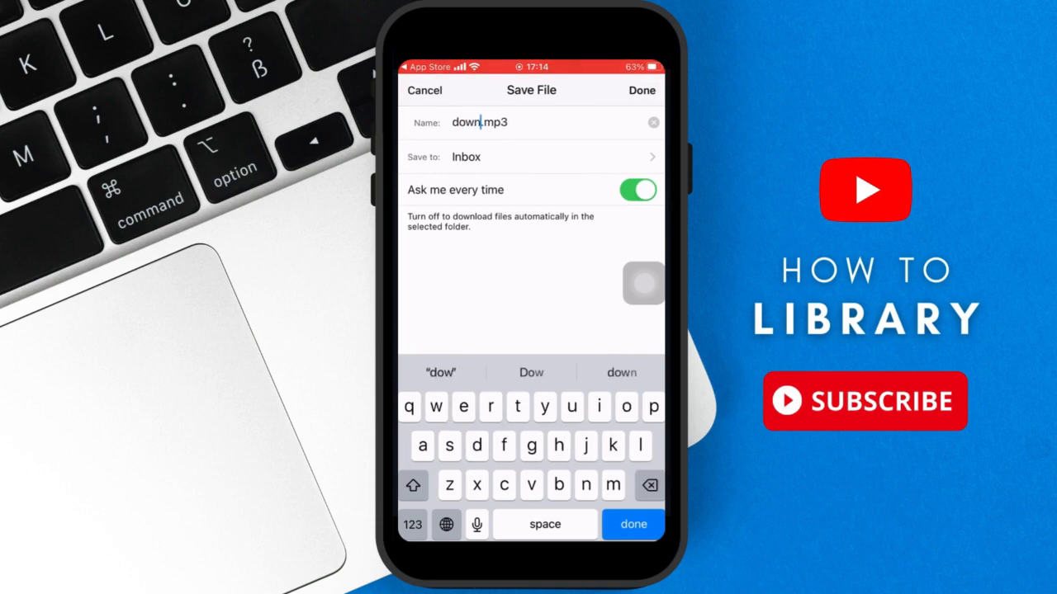
type("loaded")
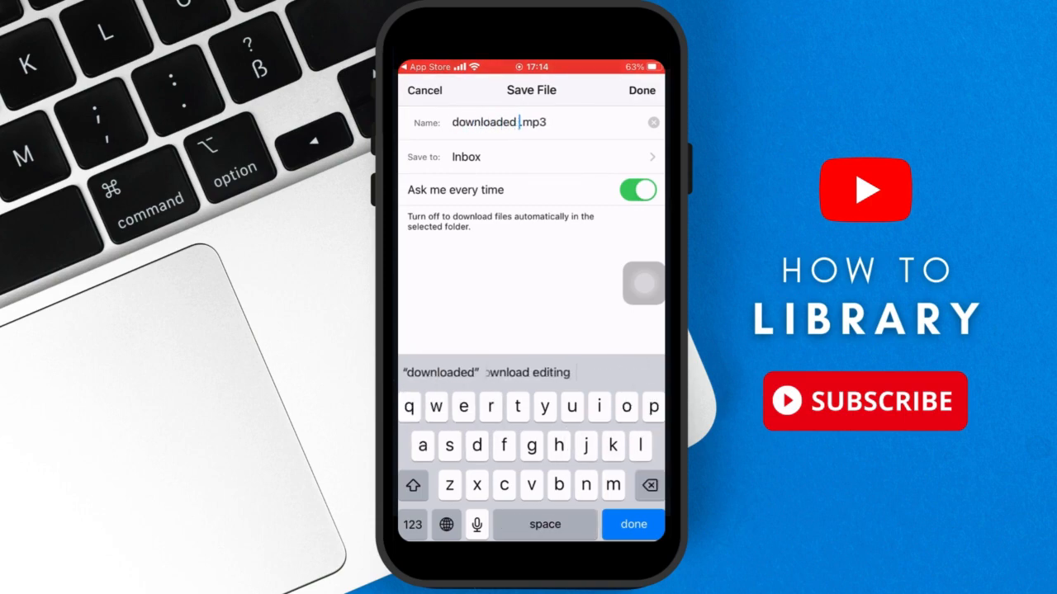
type("song")
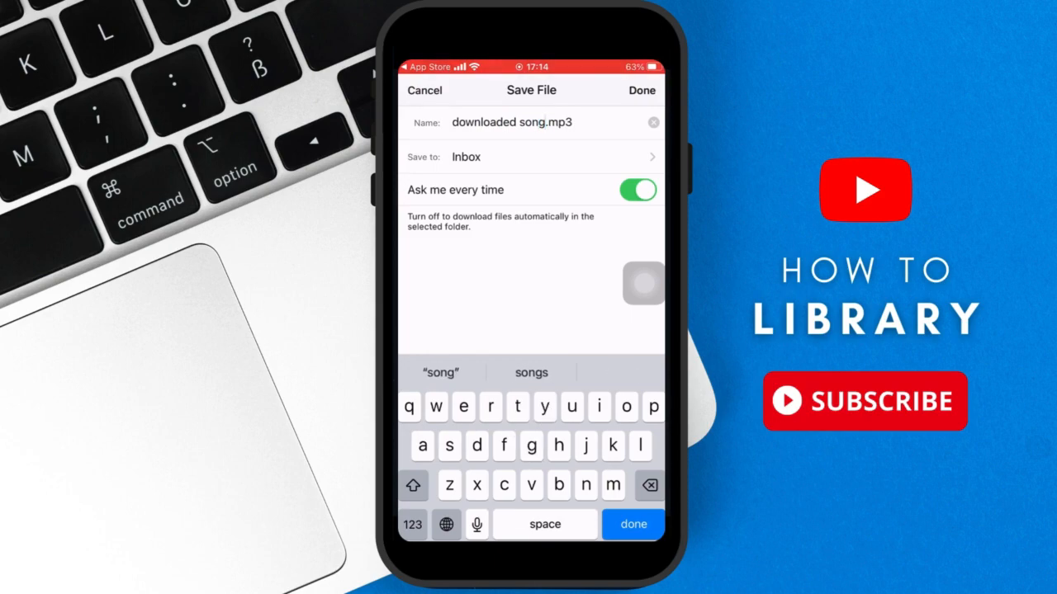
left_click(532, 156)
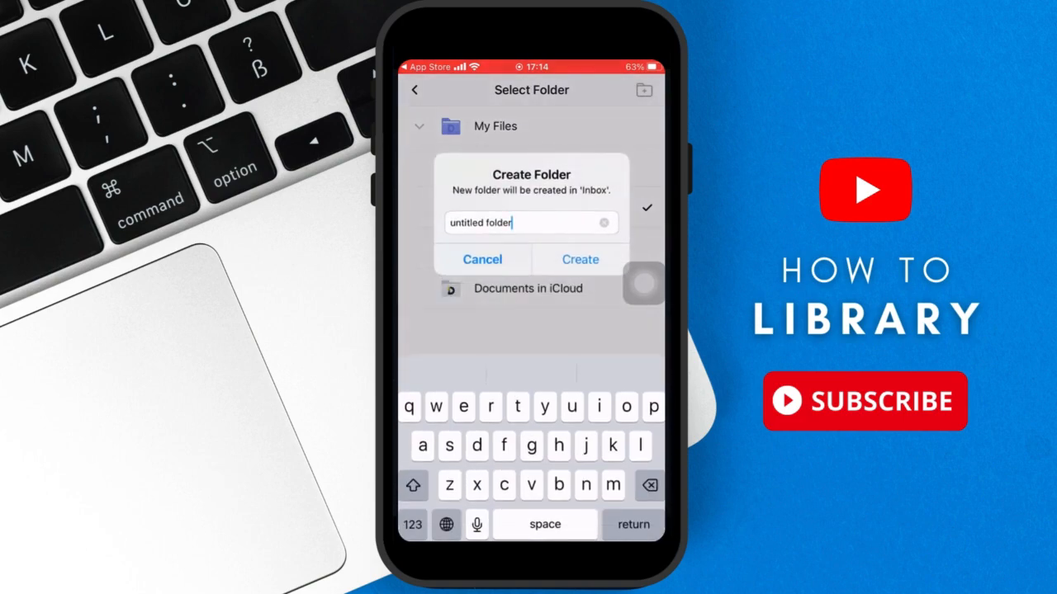
Create a 'Downloaded Music' folder in Inbox and save the song into it.
left_click(605, 223)
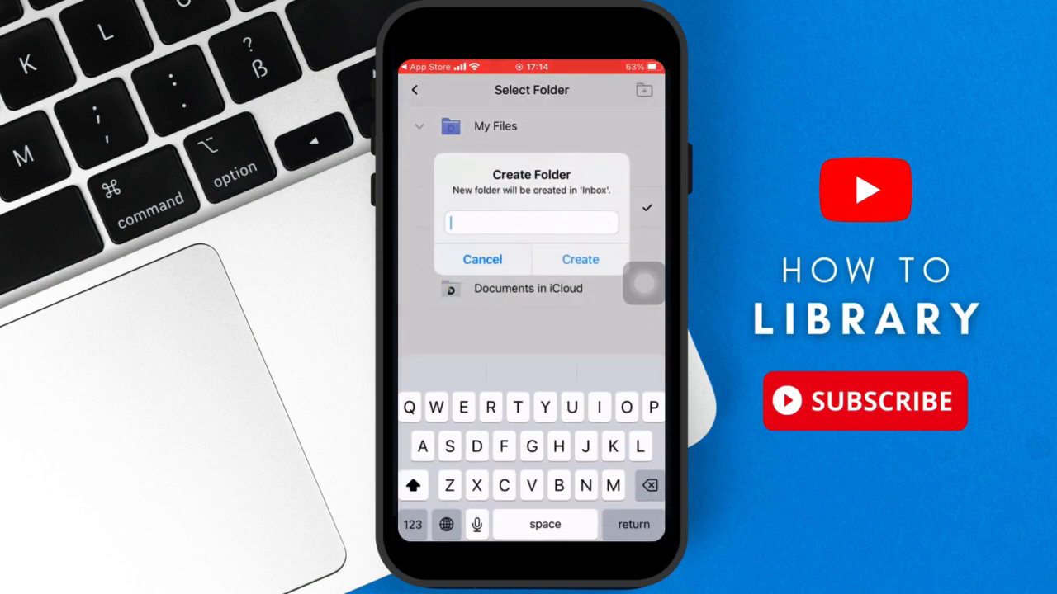
type("Downloaded")
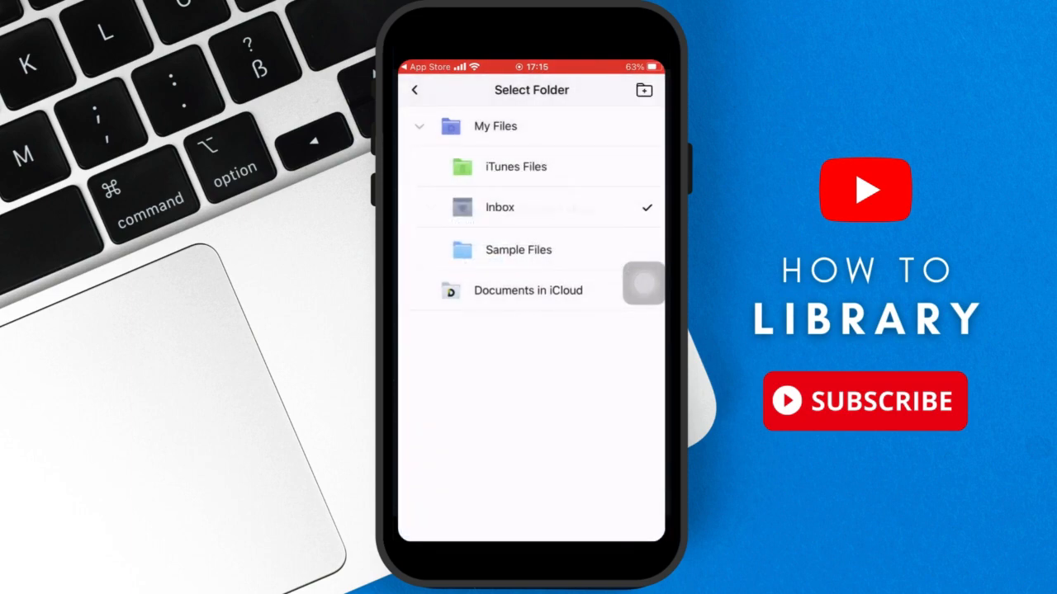
left_click(499, 208)
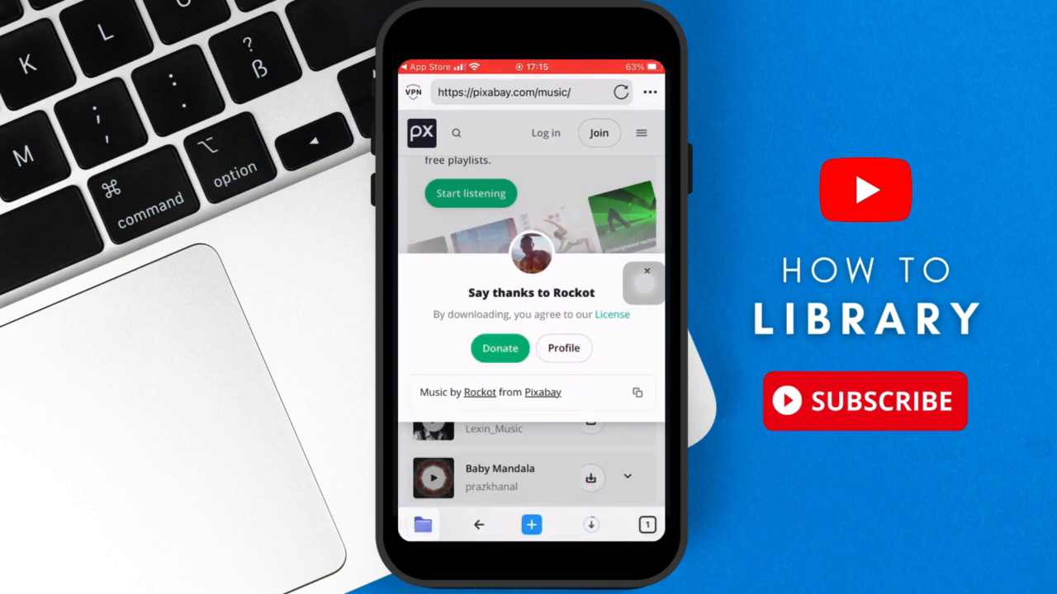
Dismiss Pixabay's Say thanks popup and return to My Files.
left_click(644, 271)
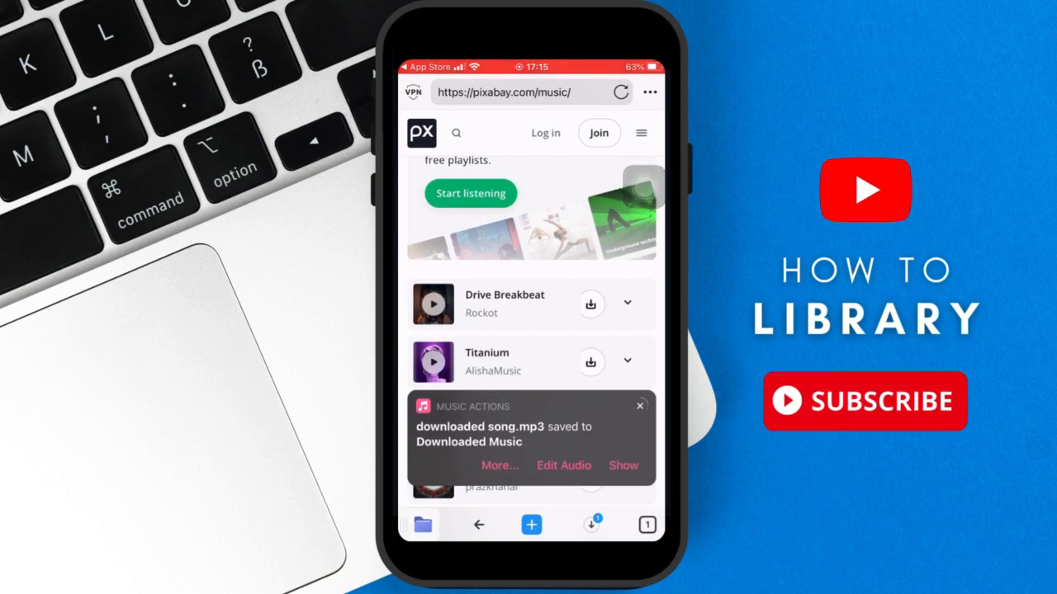
left_click(639, 406)
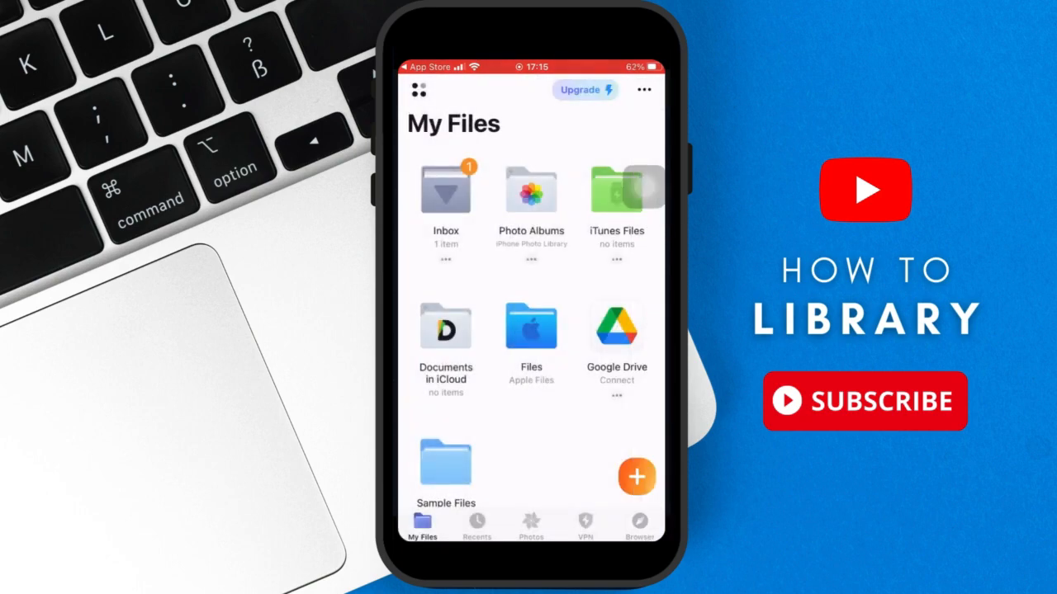
Play 'downloaded song' from Inbox › Downloaded Music, then pause it a few seconds in.
left_click(446, 190)
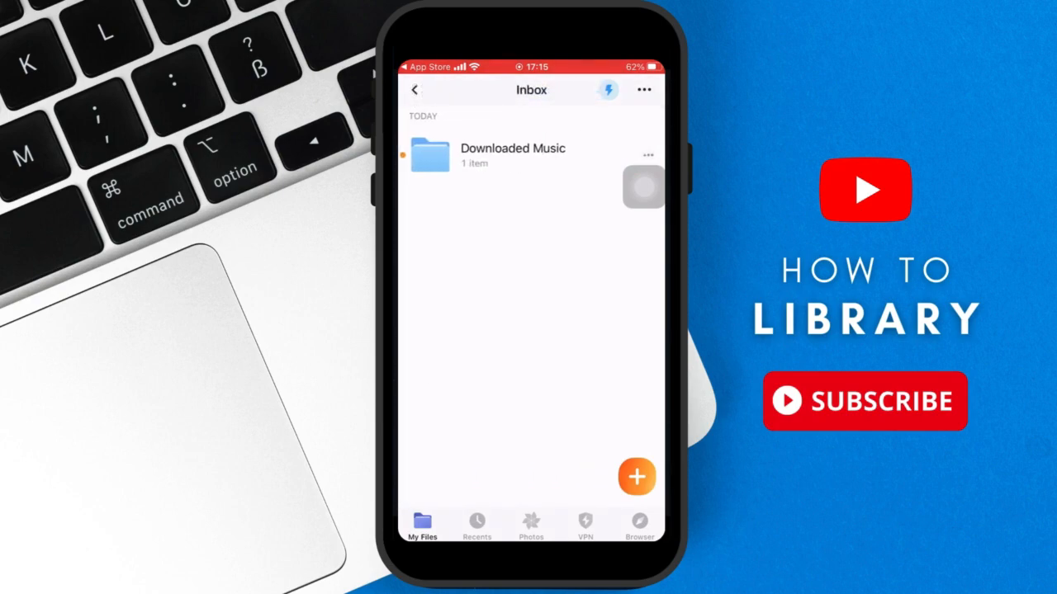
left_click(512, 155)
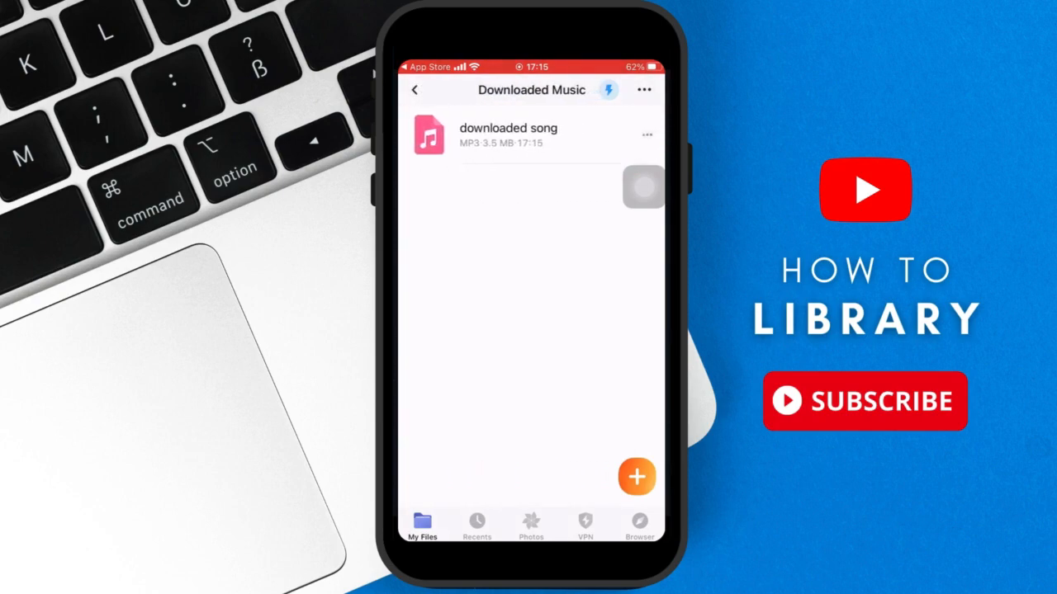
left_click(509, 135)
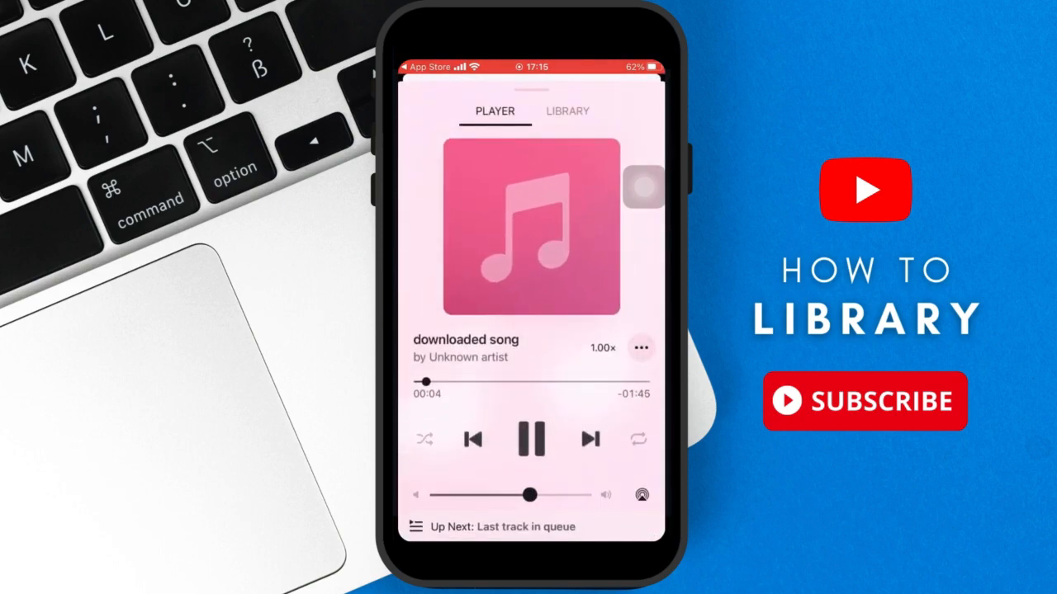
left_click(532, 440)
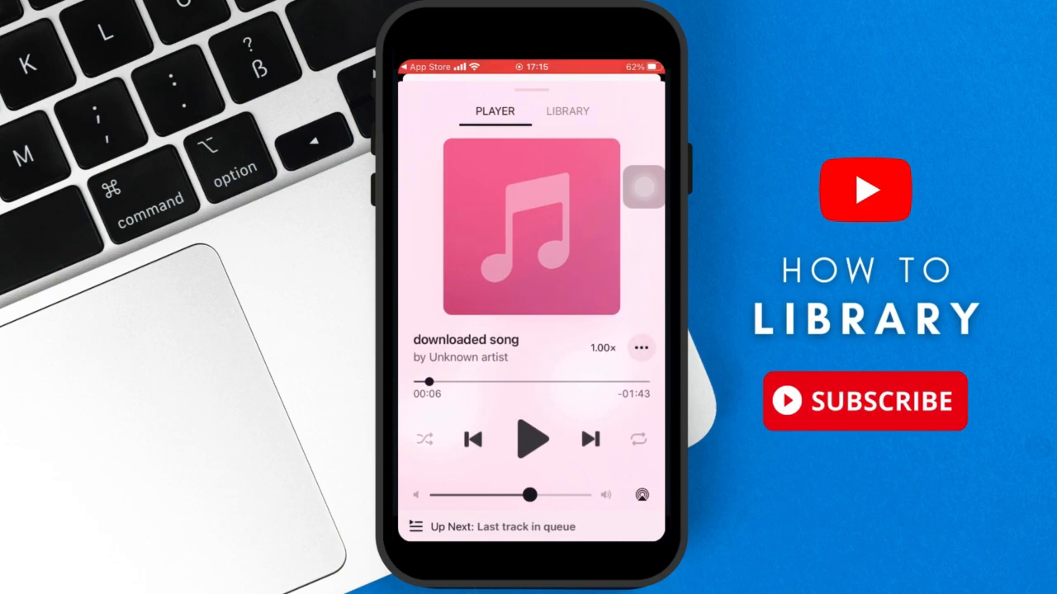